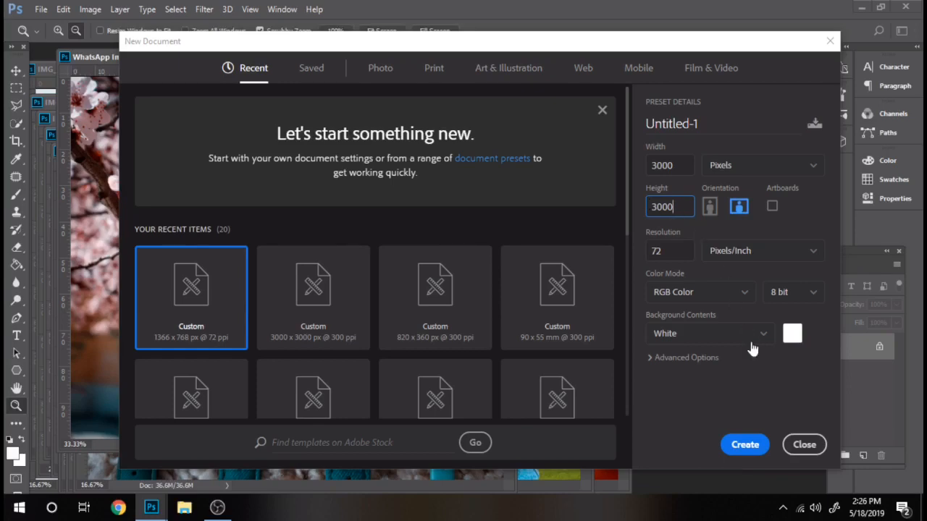
Create the 3000 × 3000 px document and divide it with a 3-column, 3-row guide layout
click(744, 444)
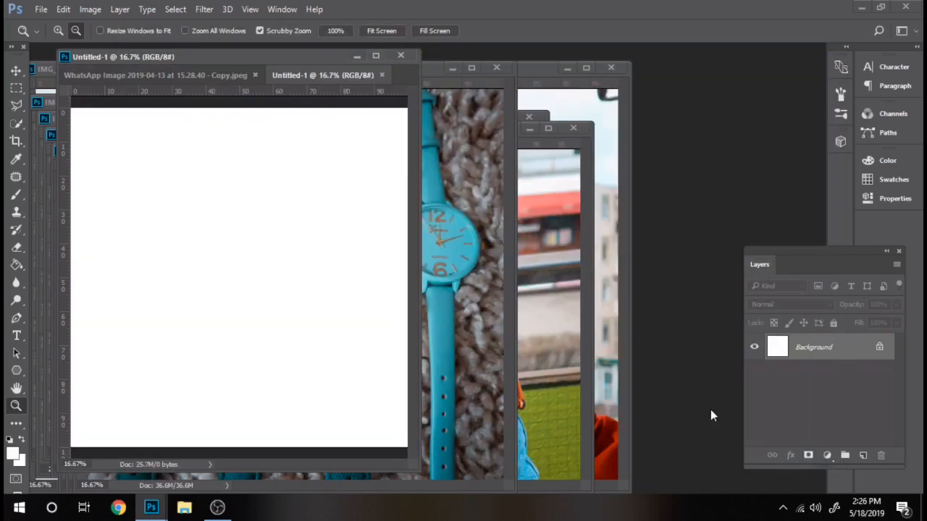
mouse_move(422, 477)
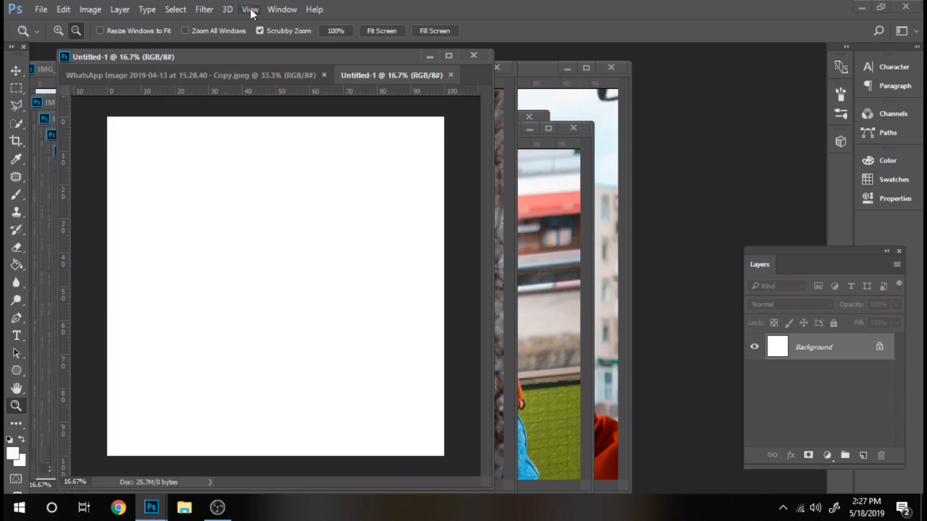
click(249, 8)
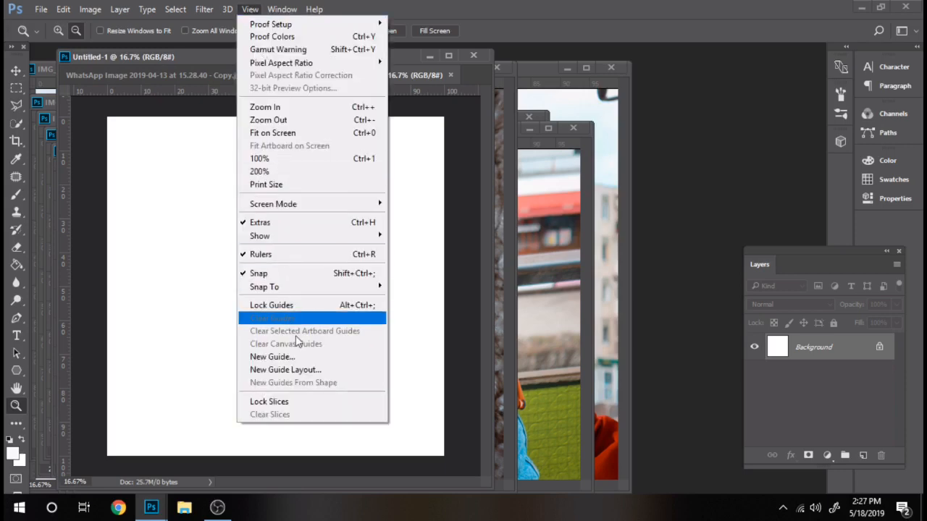
click(283, 369)
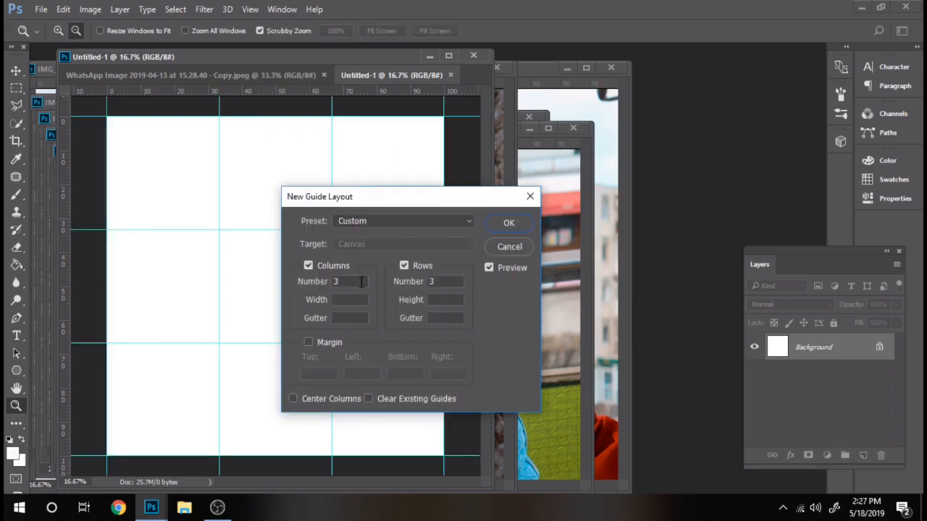
click(509, 223)
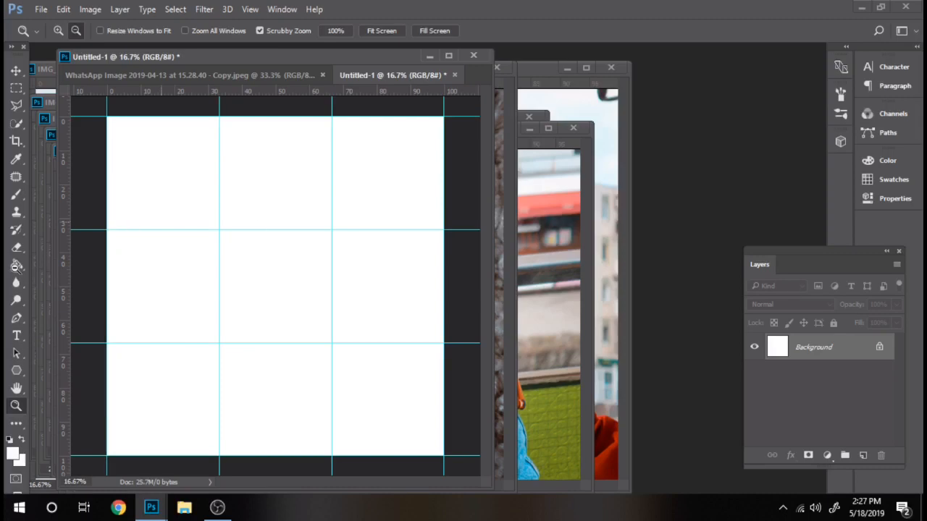
click(16, 264)
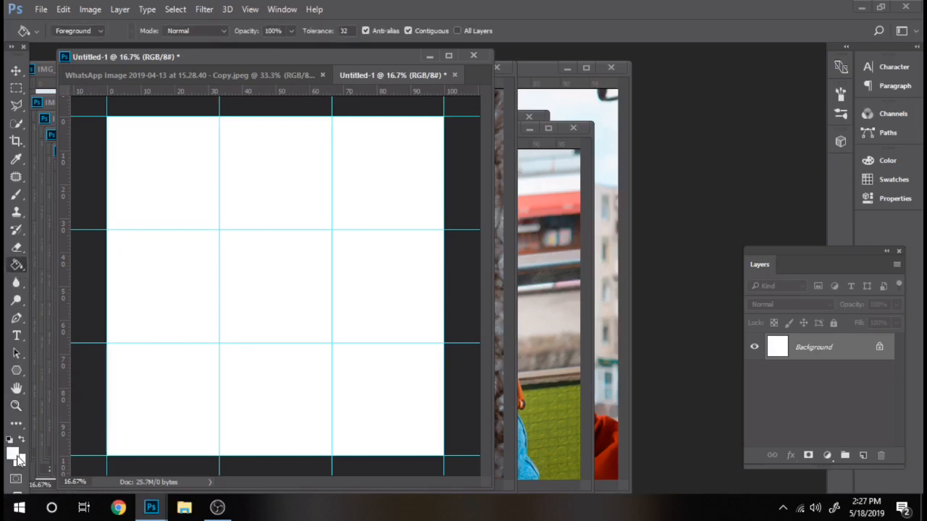
Set a deep pink foreground colour and drag a gradient from the canvas centre outward
click(12, 455)
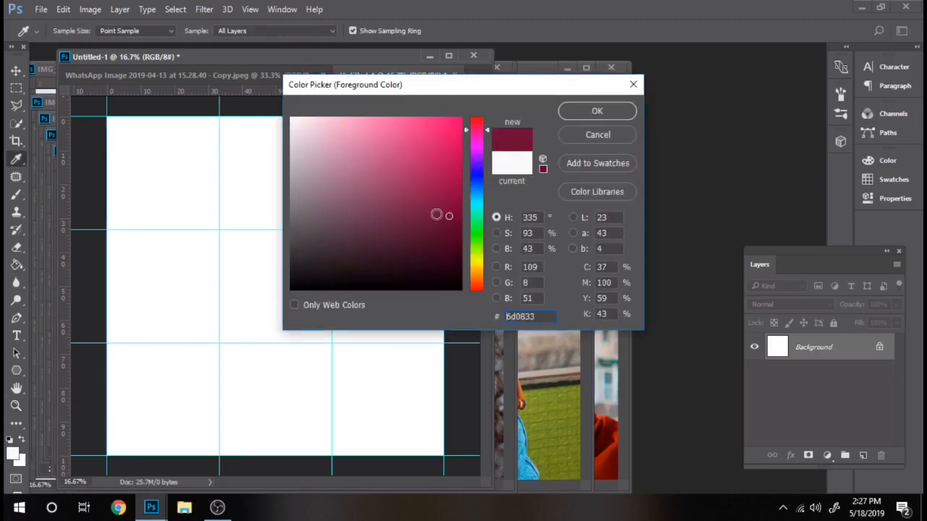
click(596, 110)
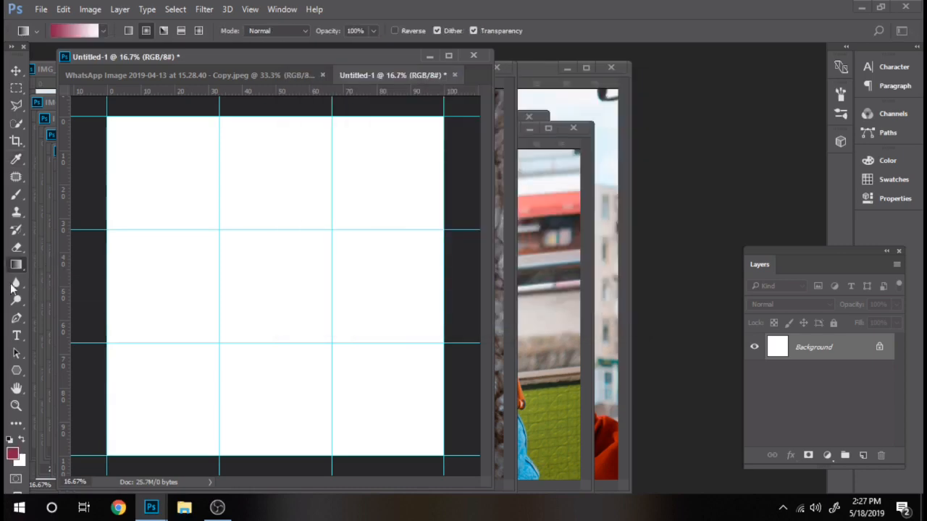
click(11, 451)
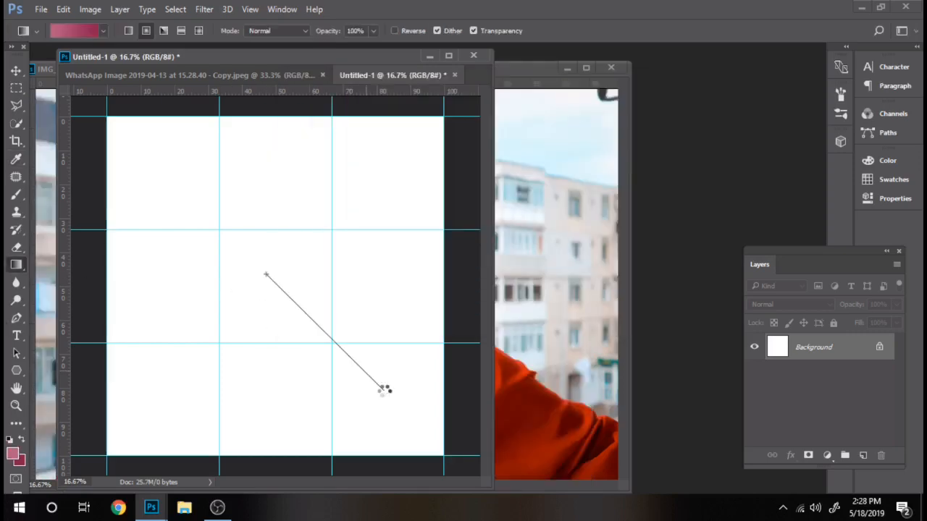
drag(267, 276, 384, 389)
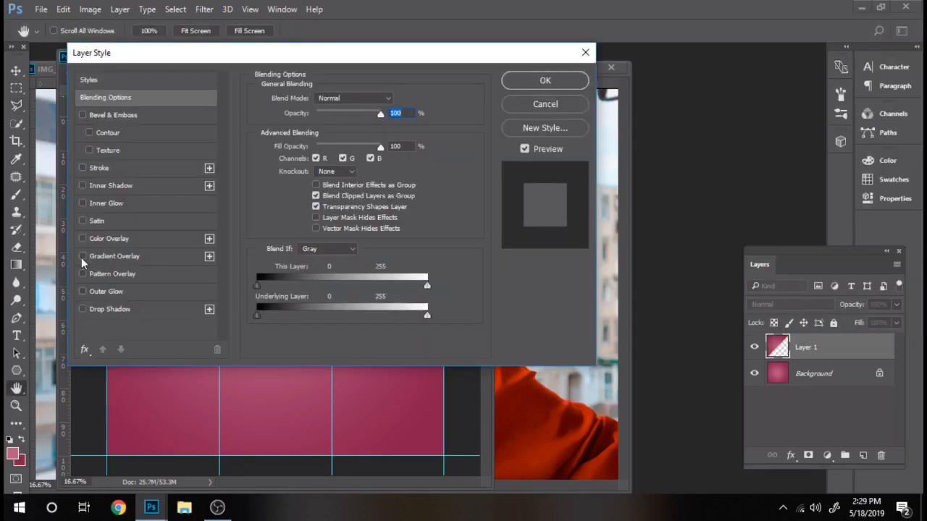
Apply a yellow Gradient Overlay with edited stop colours and a soft Bevel & Emboss to the triangle layer
click(83, 255)
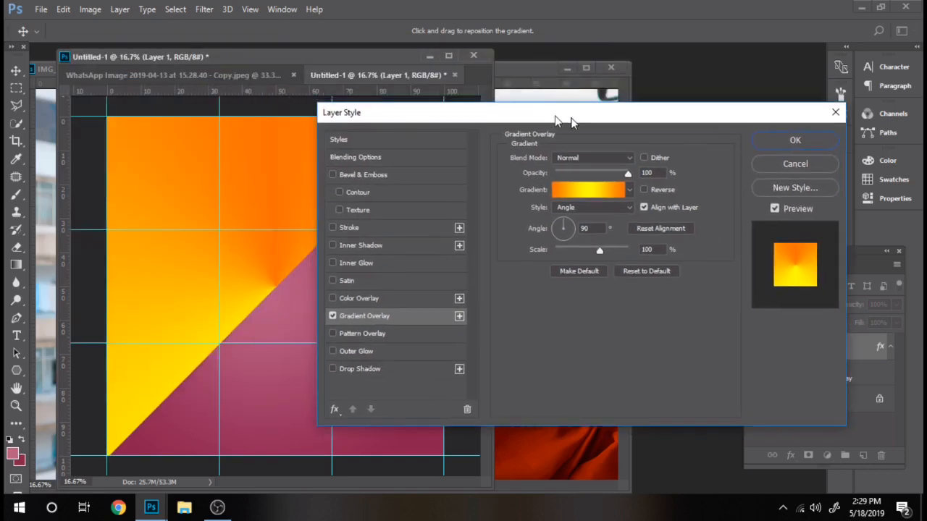
click(588, 189)
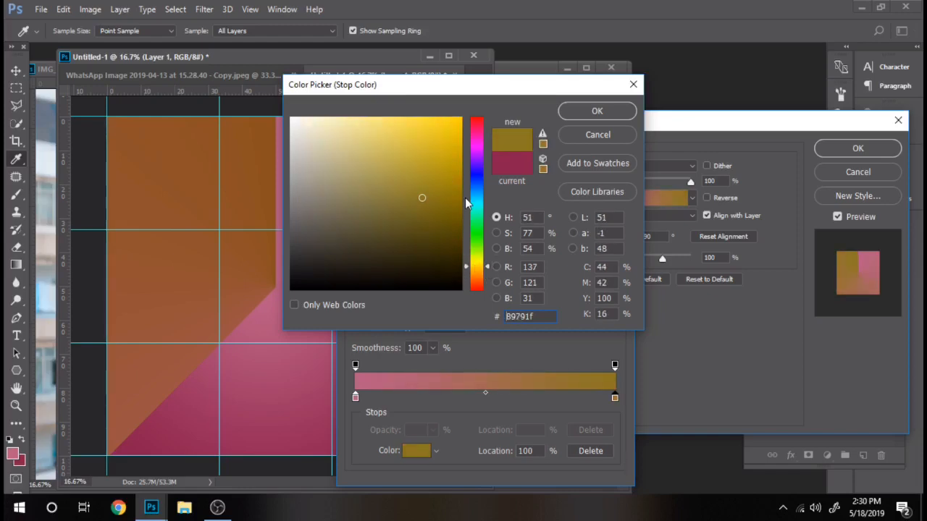
click(596, 110)
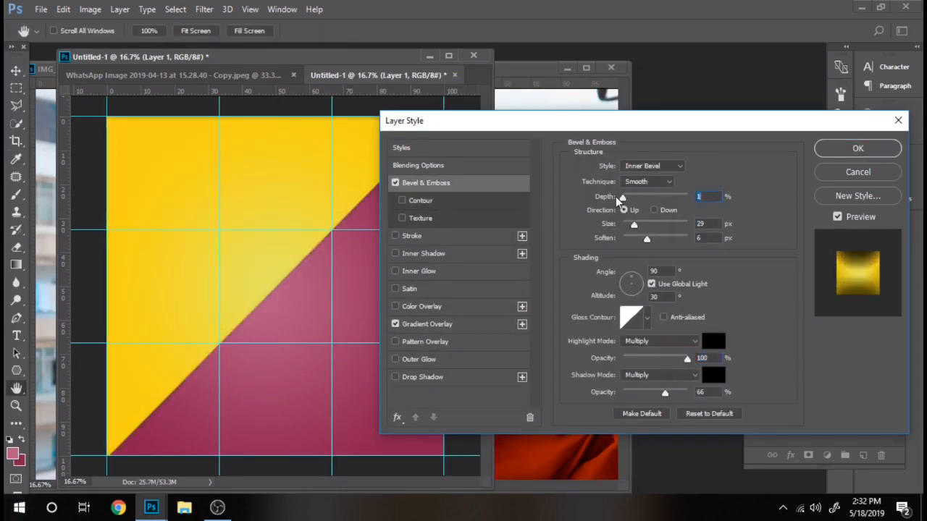
drag(622, 197, 649, 197)
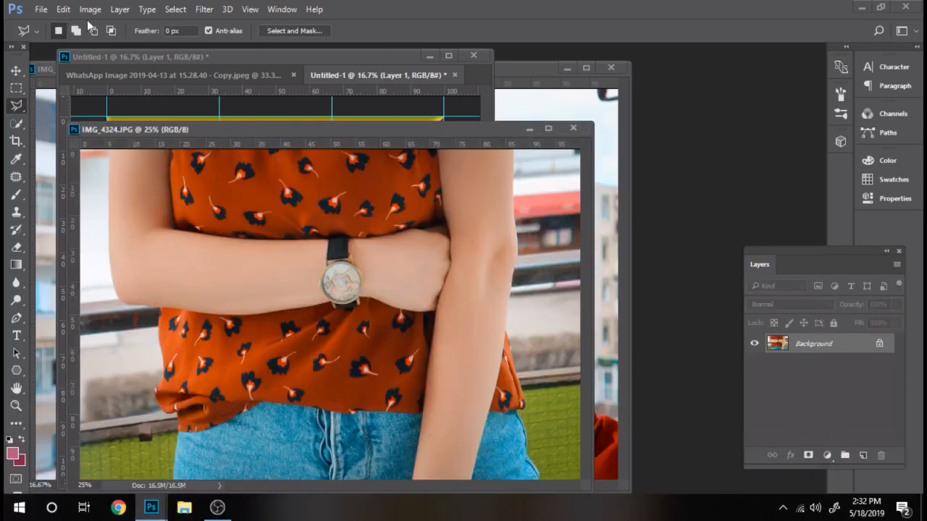
Resize the watch photo via Image Size to a height of 1000 pixels
click(90, 9)
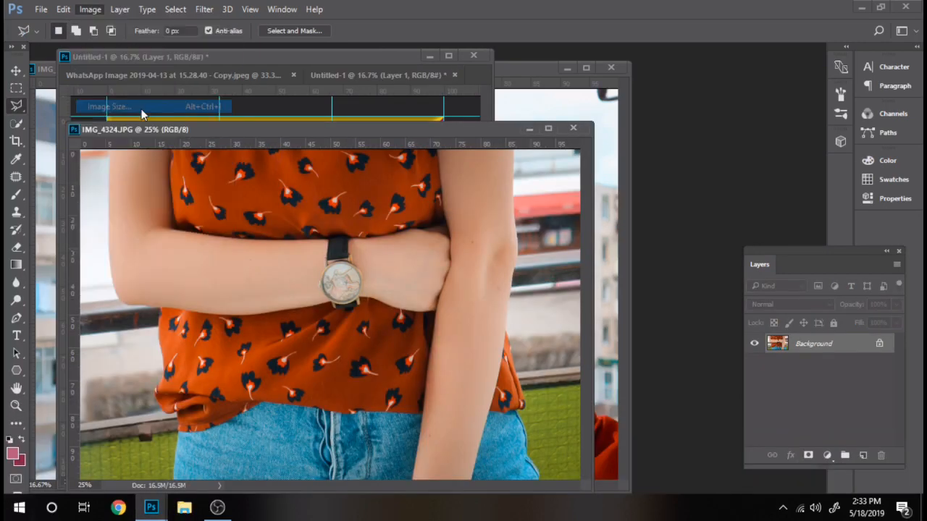
click(109, 107)
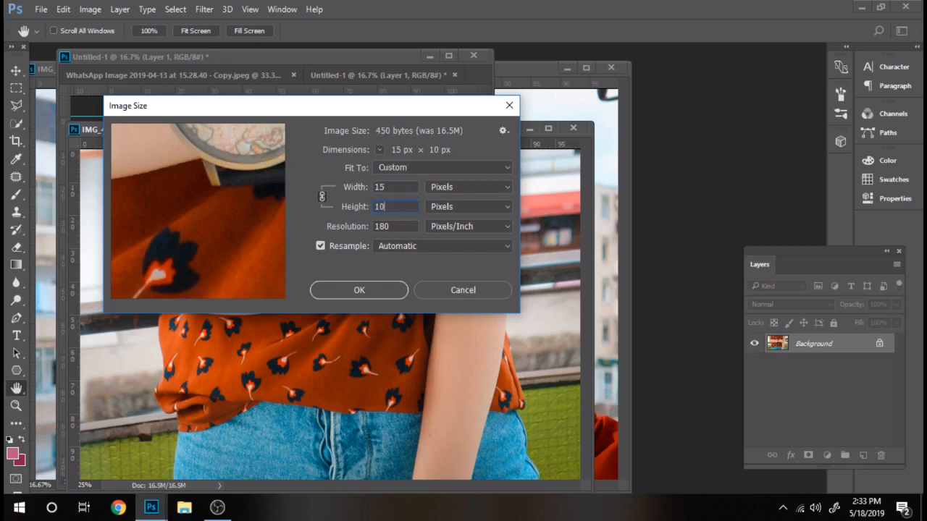
text(1000)
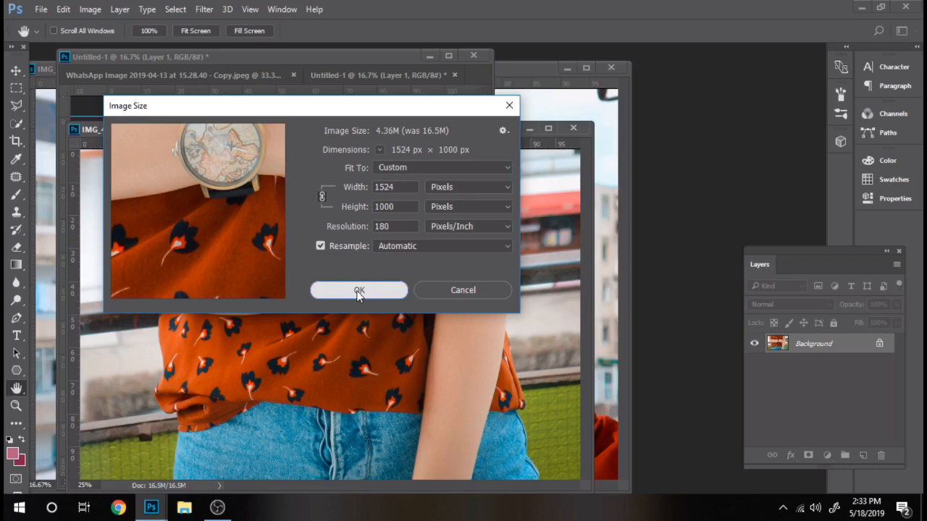
click(359, 290)
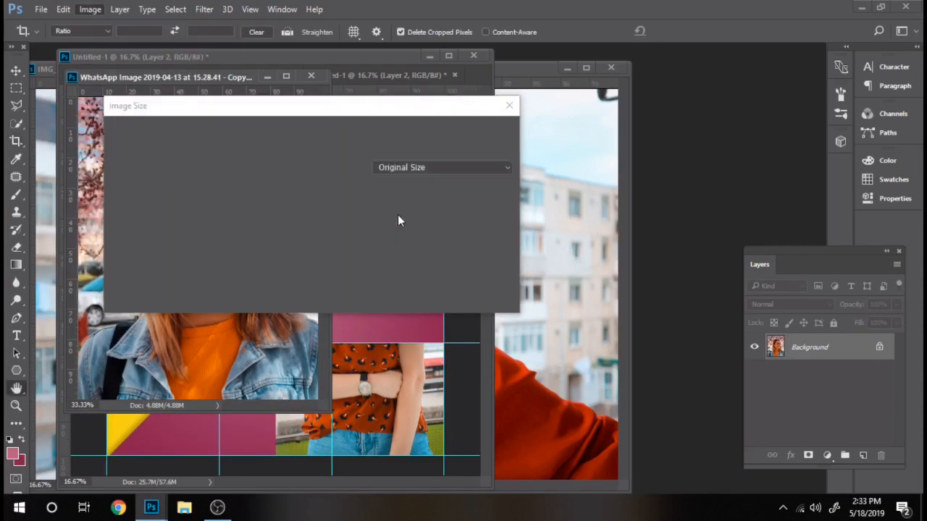
Resize the next photos, including the sunglasses photo, and fit them into grid cells
click(509, 104)
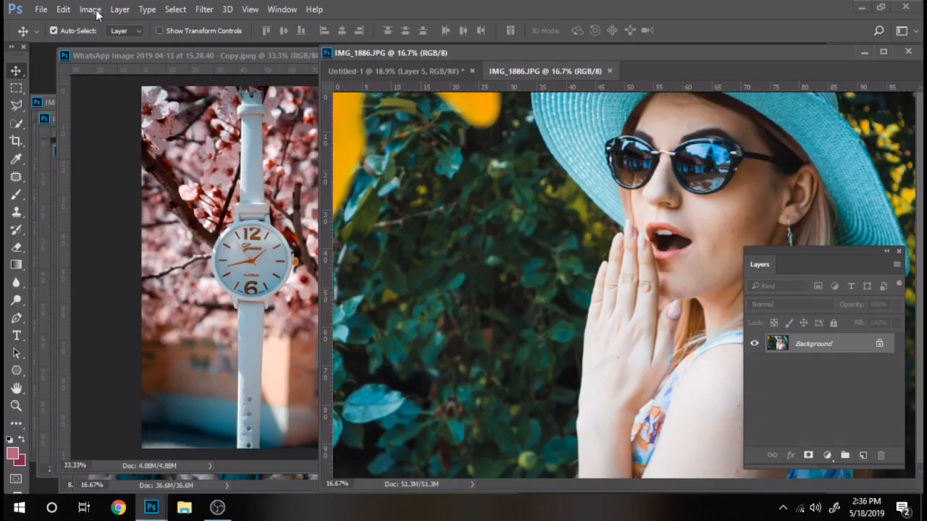
click(89, 9)
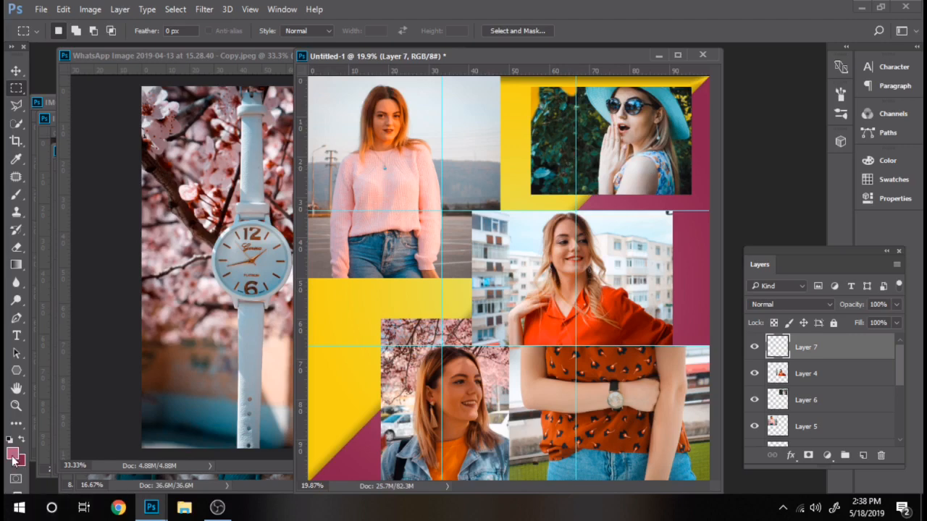
Mark out a rectangle in the upper-middle area and fill it white as a polaroid frame
click(16, 457)
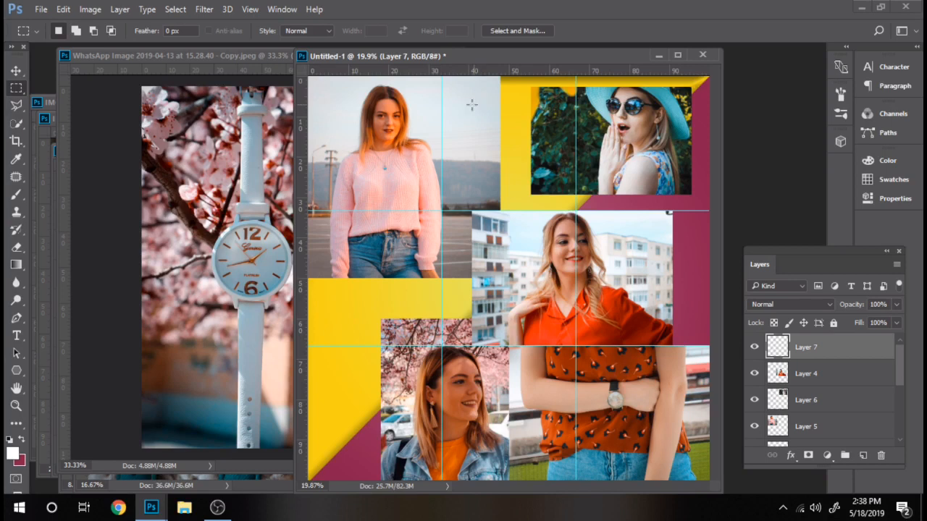
drag(470, 100, 553, 208)
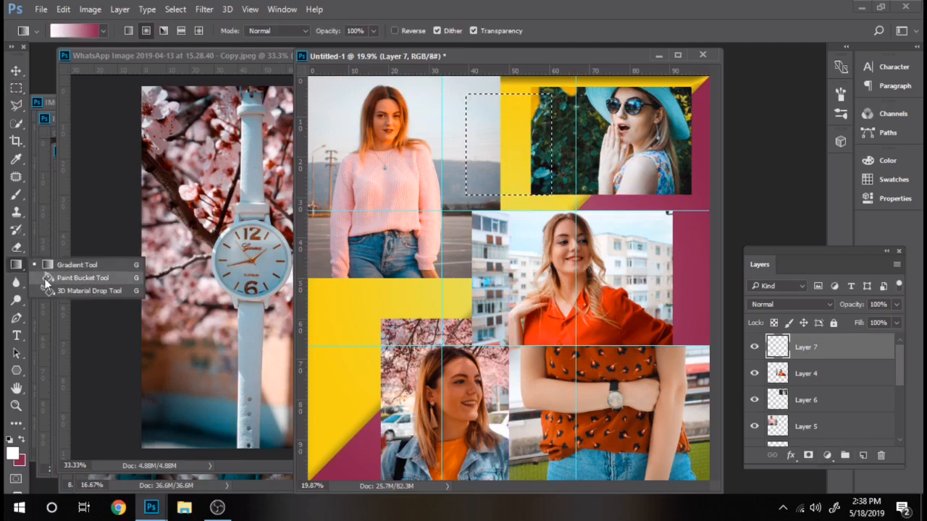
click(83, 278)
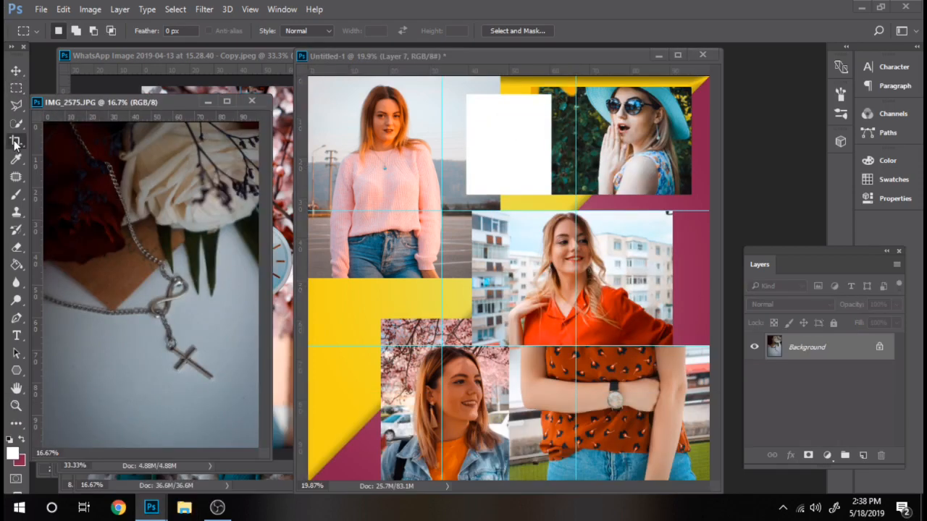
Apply a bevel to the necklace photo and a drop shadow to its white frame, then outline the next frame
click(16, 142)
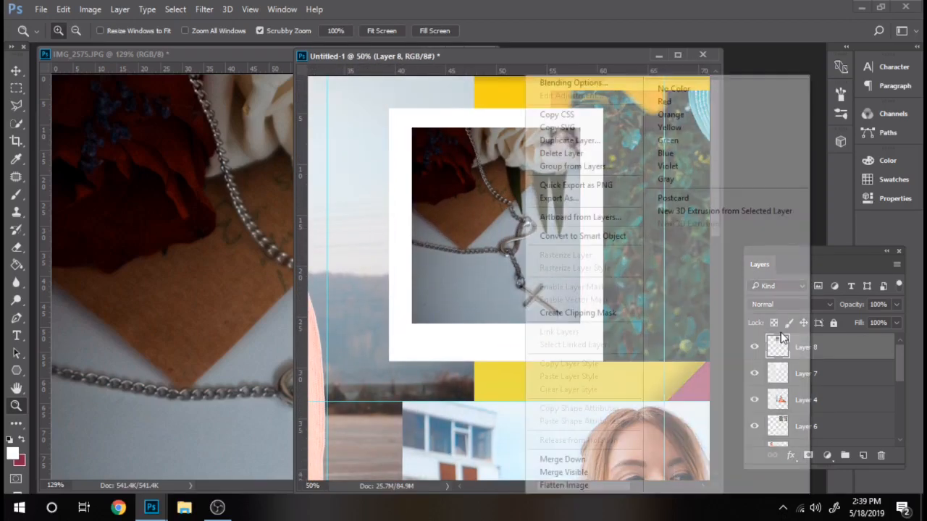
click(574, 83)
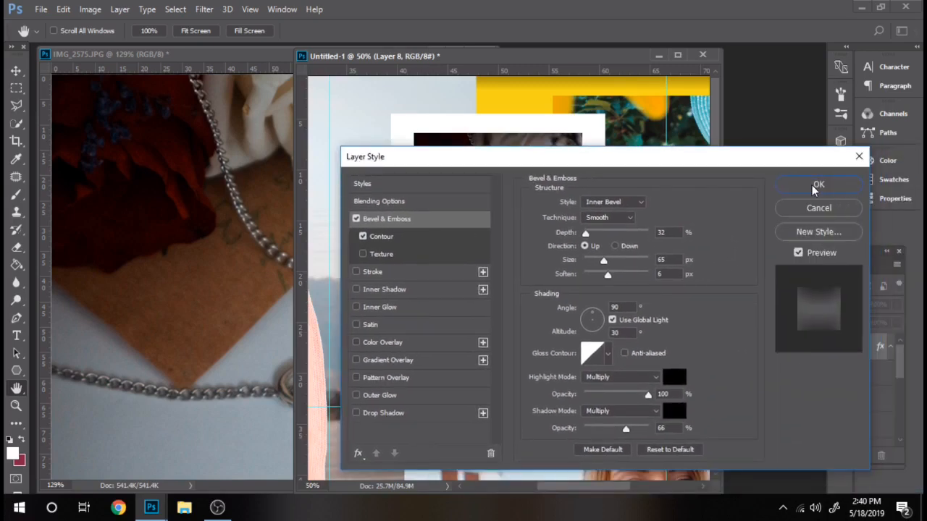
click(816, 184)
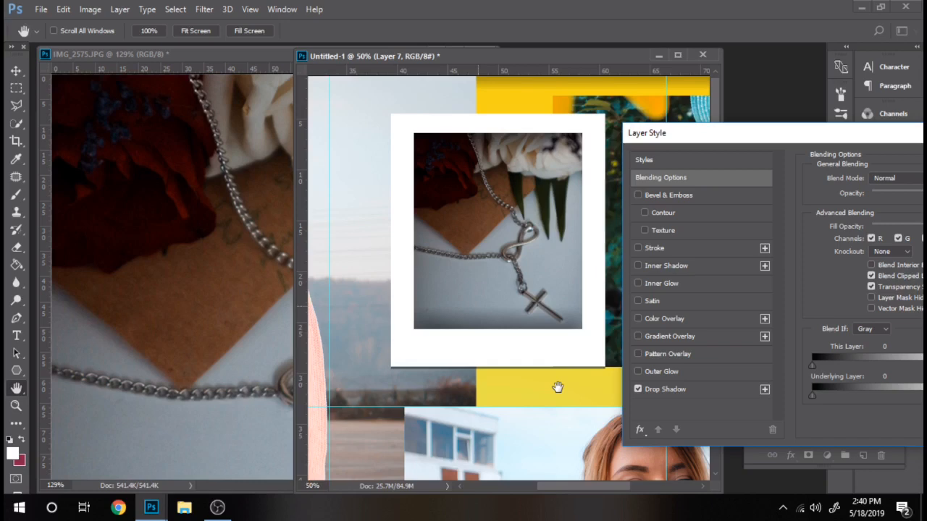
click(665, 388)
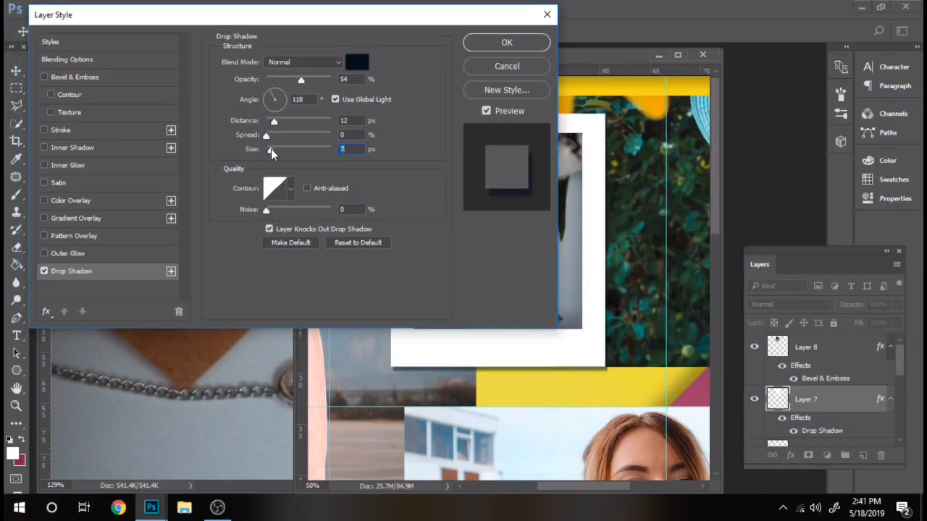
click(506, 42)
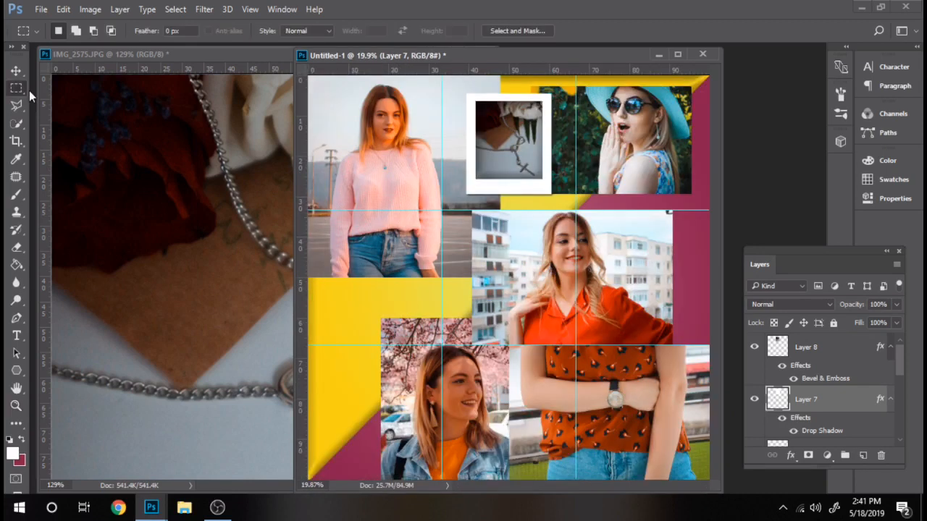
drag(406, 225, 489, 333)
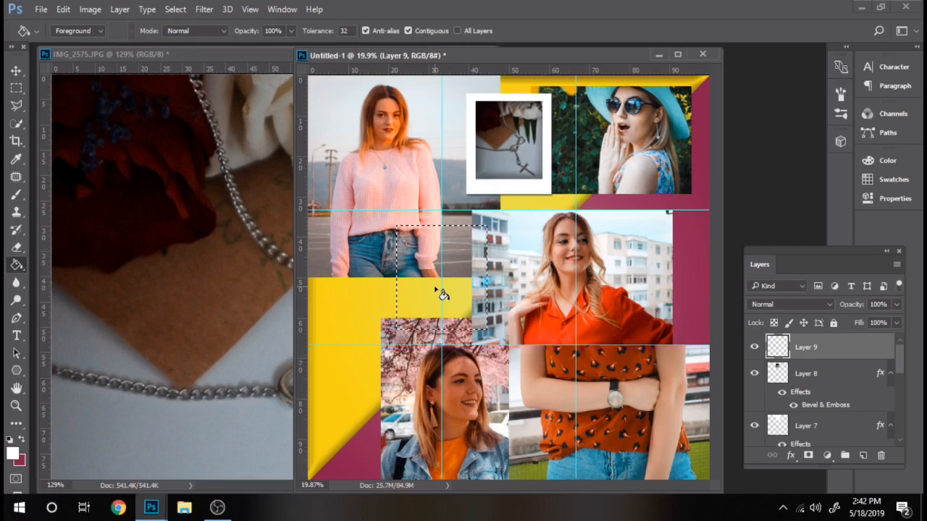
Deselect the filled white frame and shrink the watches photo to 500 pixels wide
right_click(434, 292)
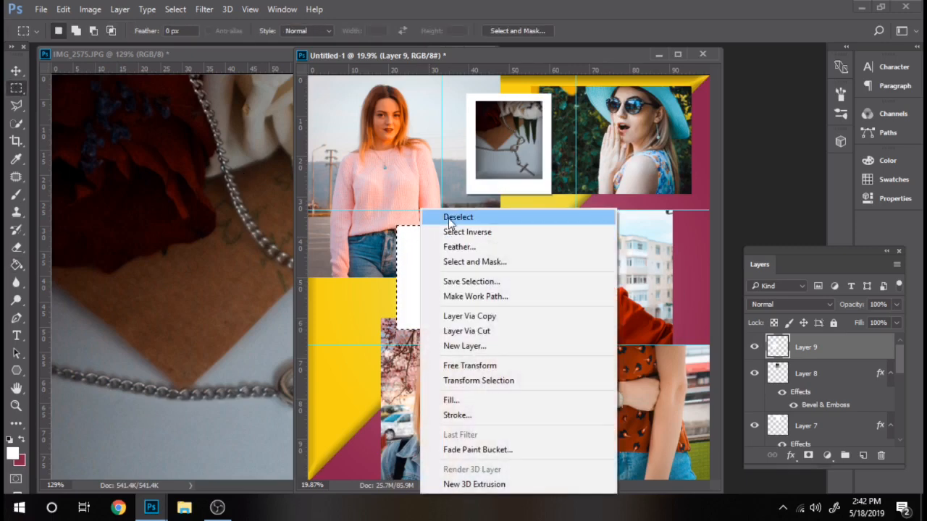
click(89, 9)
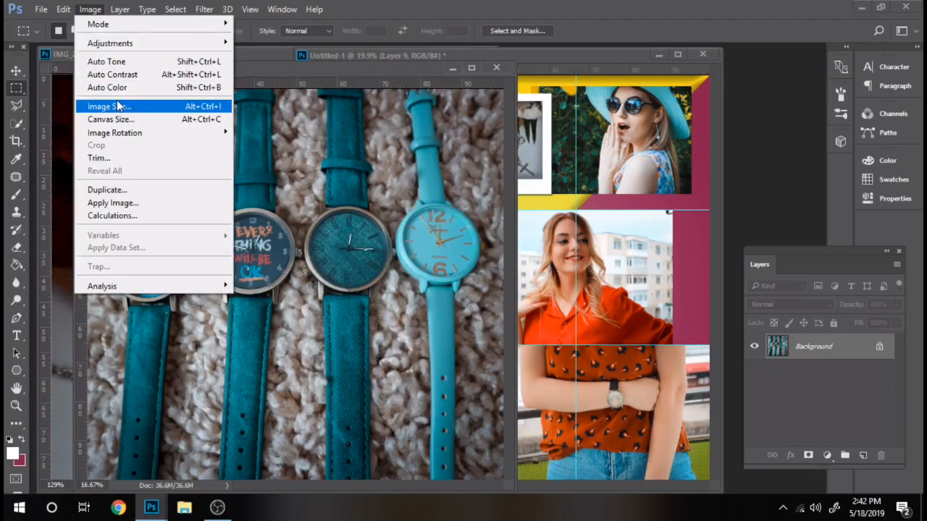
click(106, 108)
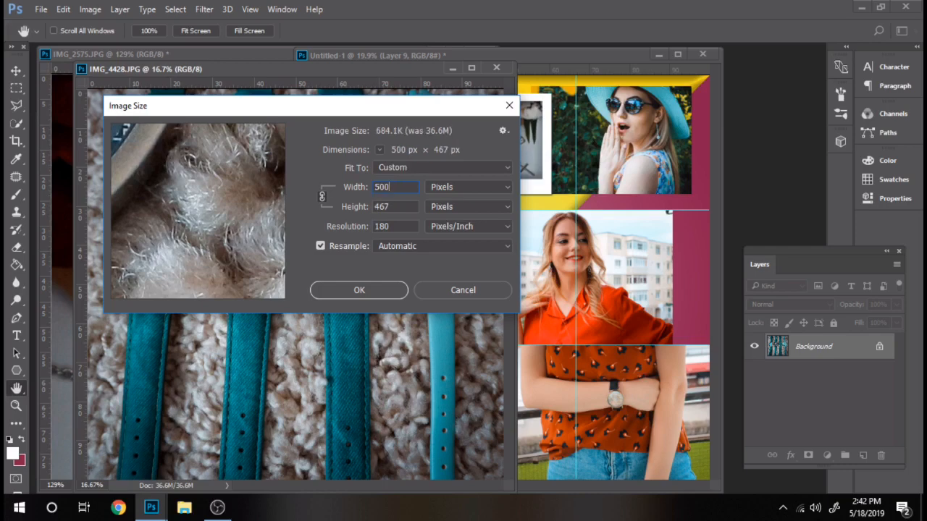
click(359, 290)
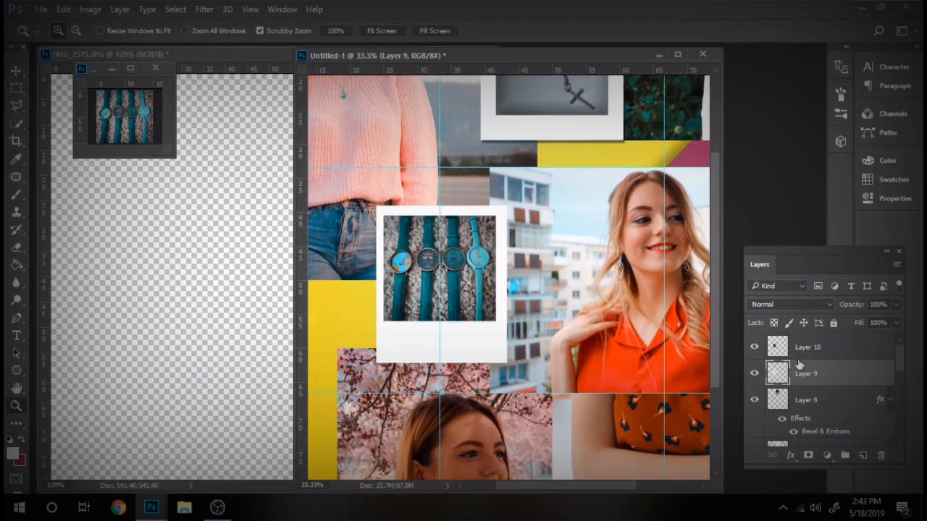
Merge the watches photo with its frame and rotate the polaroid to a tilt with Free Transform
click(808, 347)
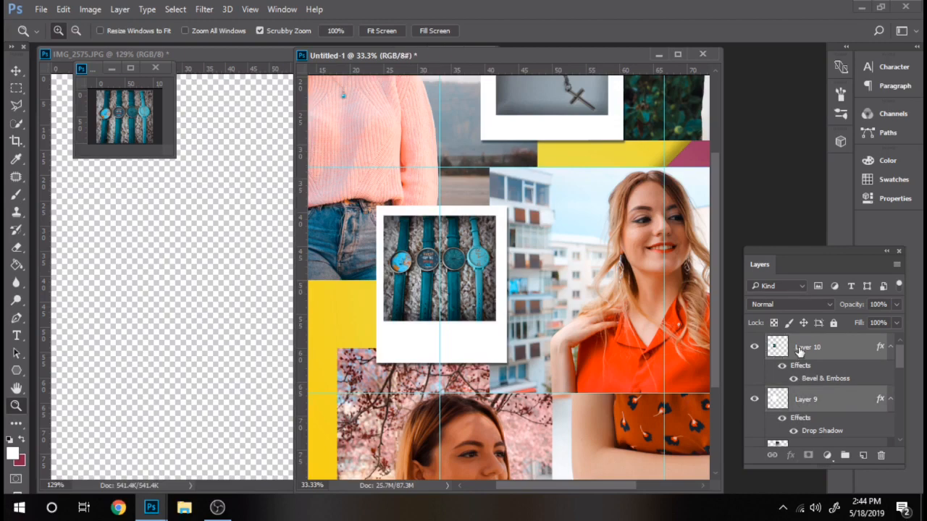
right_click(808, 348)
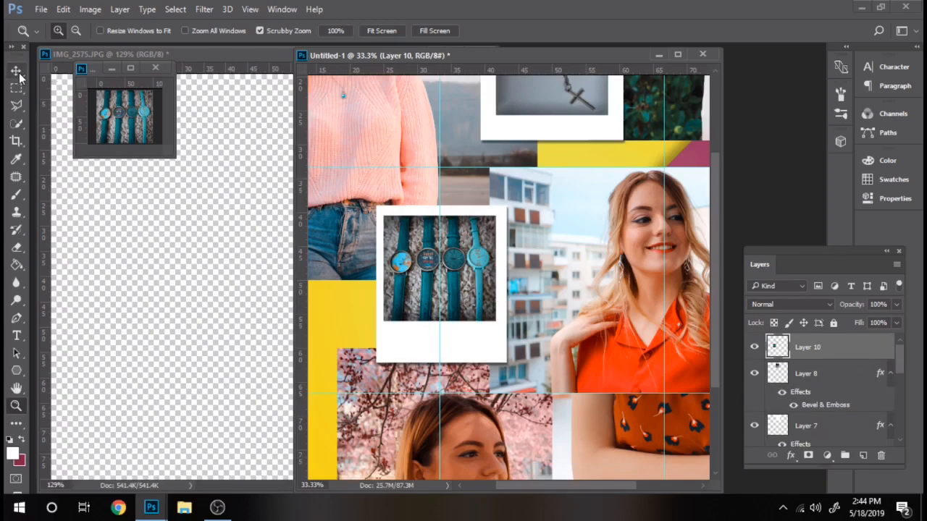
click(16, 71)
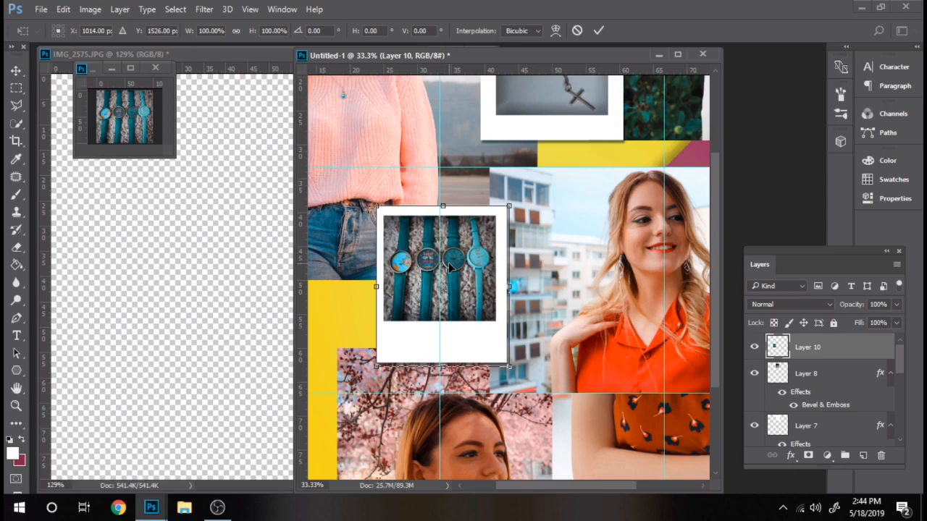
mouse_move(469, 249)
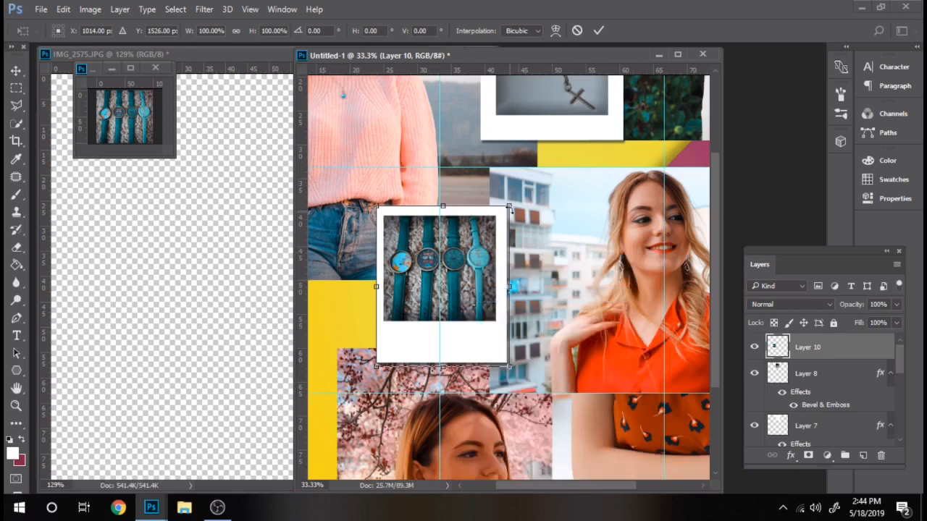
drag(508, 208, 498, 197)
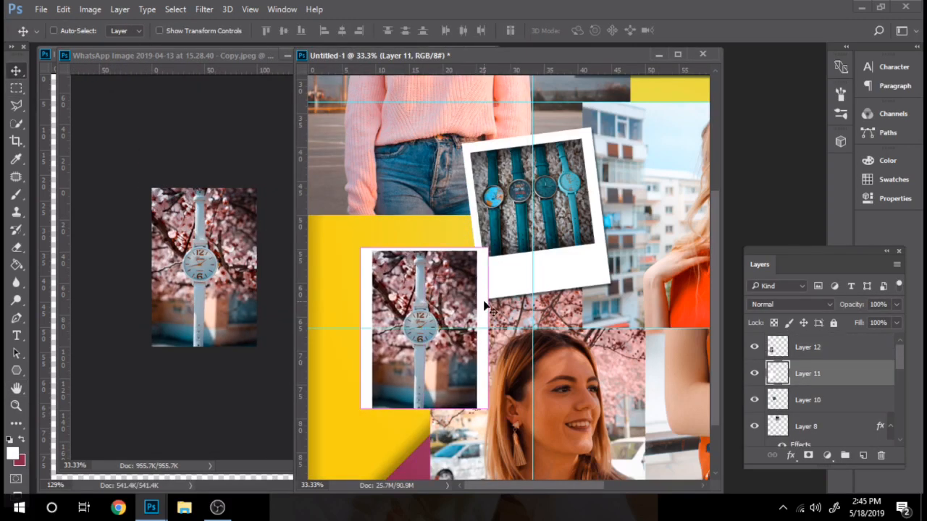
Stretch the blossom photo to fill its frame and confirm the frame's layer style effects
drag(424, 336, 424, 417)
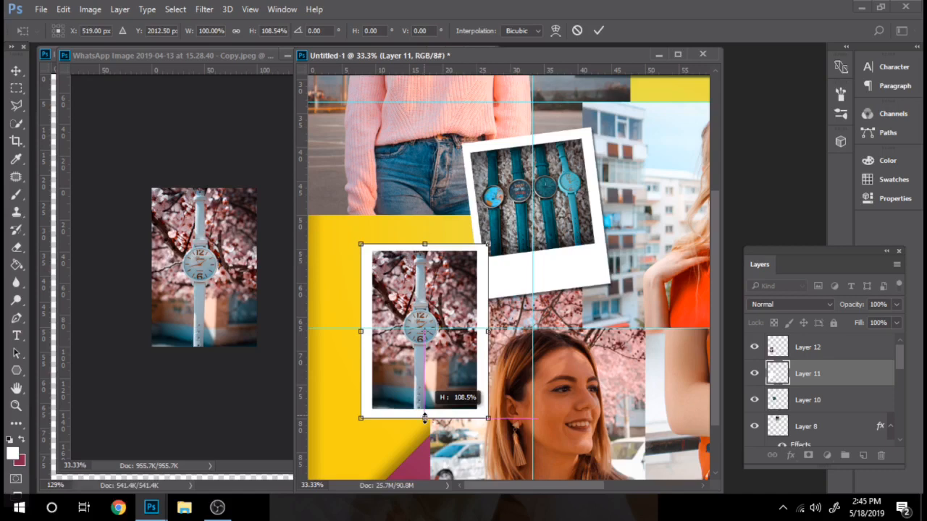
drag(425, 417, 424, 427)
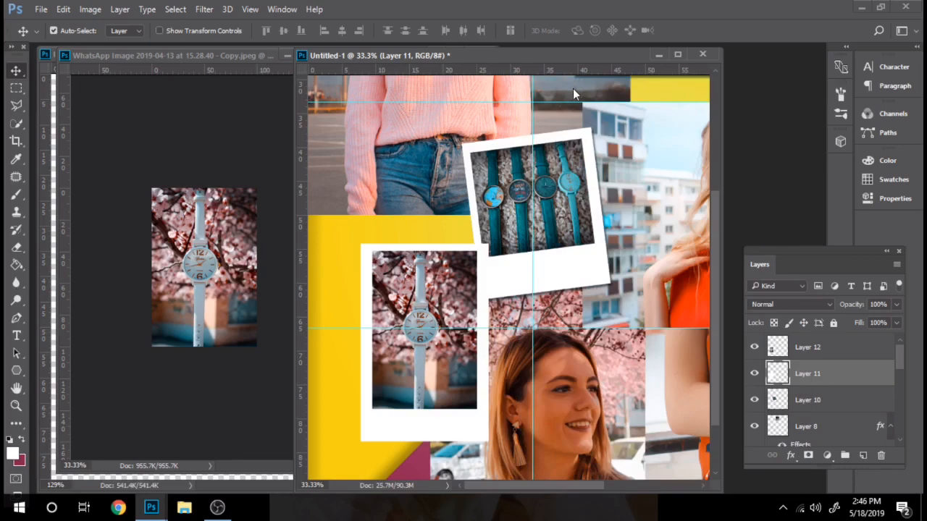
click(879, 374)
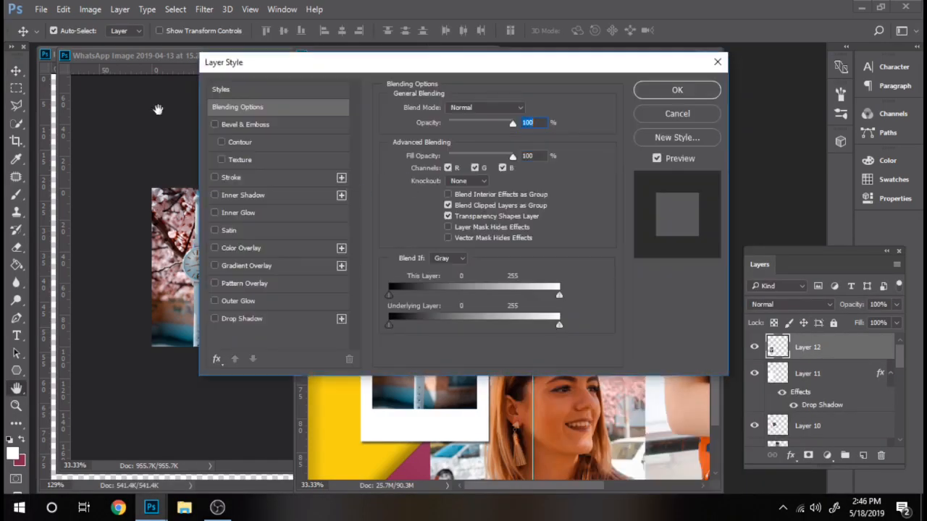
click(676, 90)
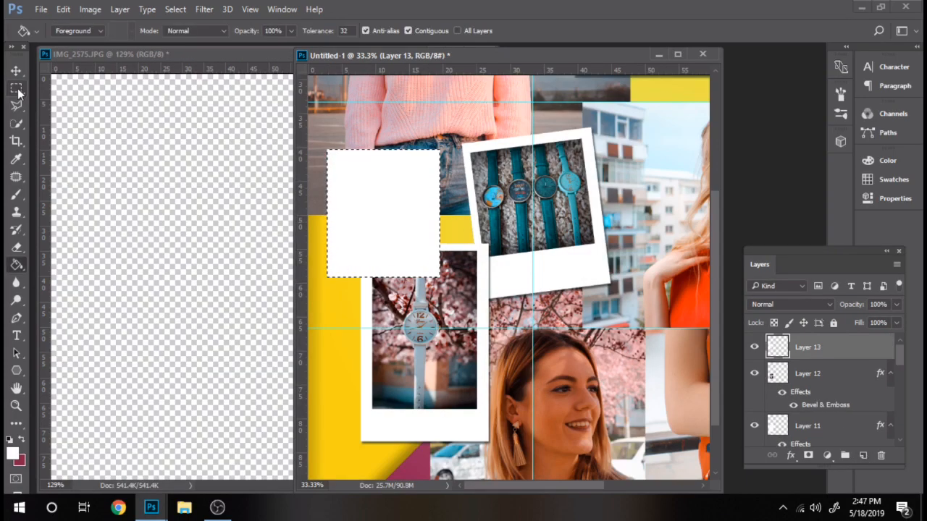
click(90, 8)
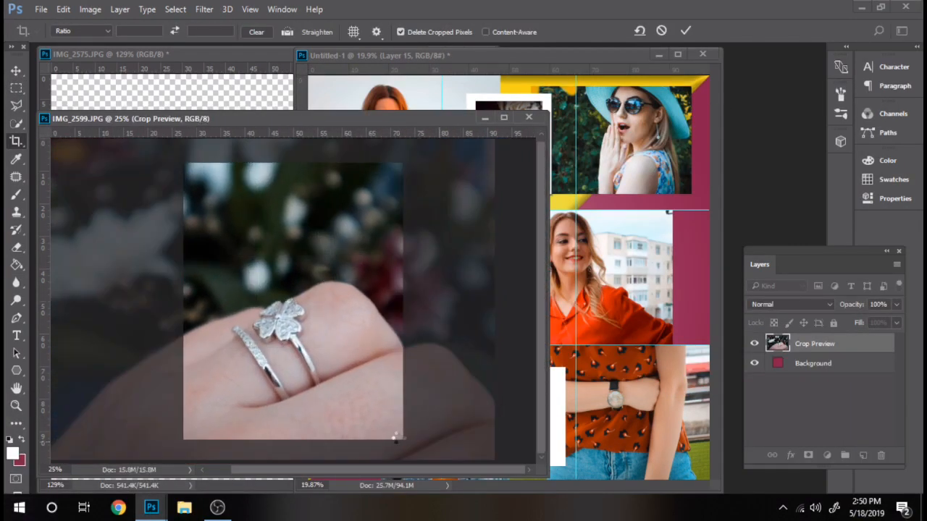
Crop the ring photo to a 1:1 square and give its polaroid frame a drop shadow
click(90, 9)
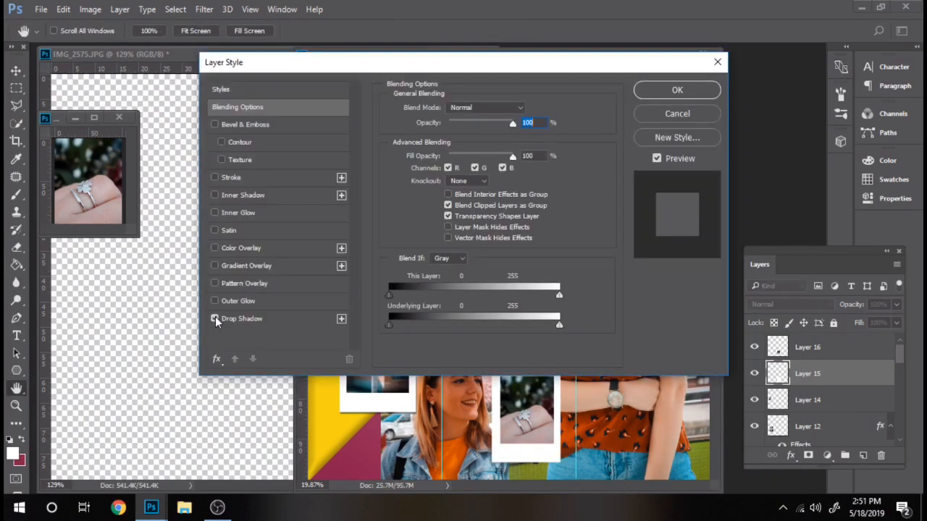
click(214, 124)
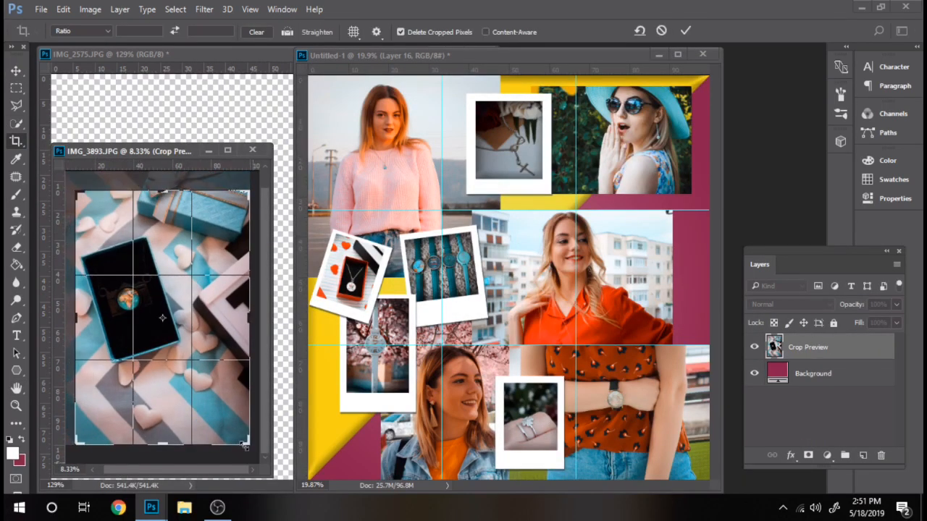
Crop the phone photo square and mark out its white frame with the Rectangular Marquee
click(89, 9)
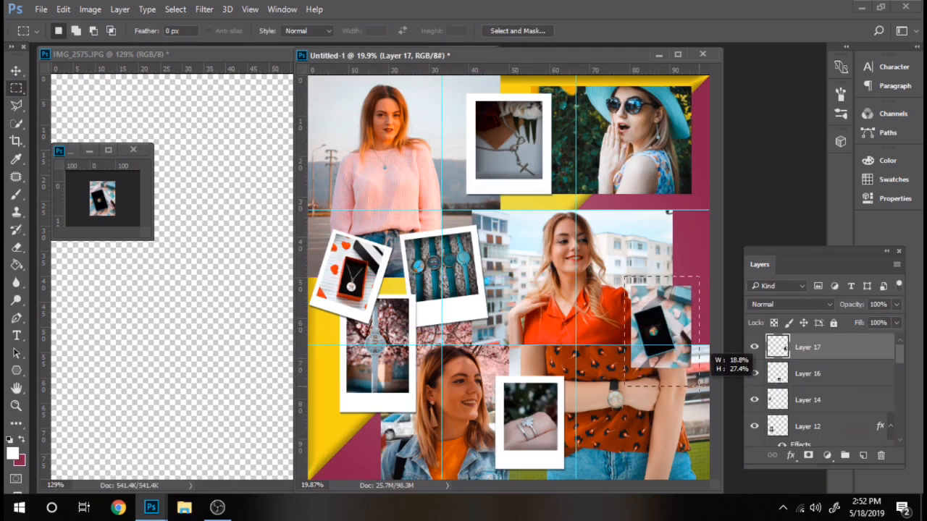
click(808, 373)
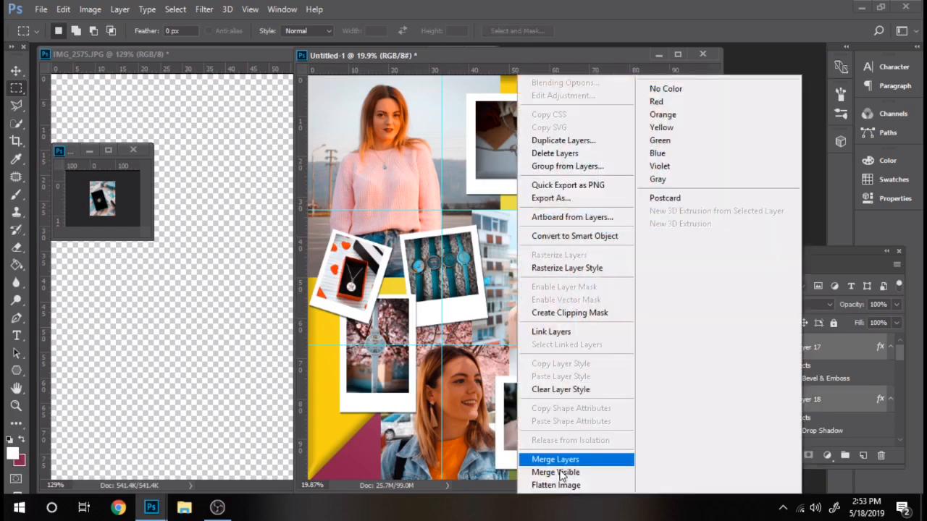
Merge the phone photo with its frame and tilt the polaroid at an angle on the right
click(556, 459)
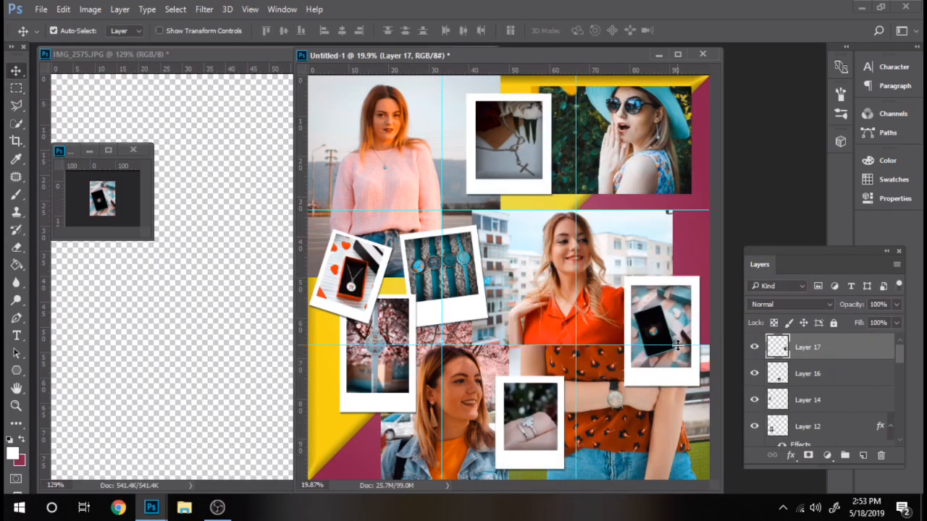
drag(698, 272, 692, 275)
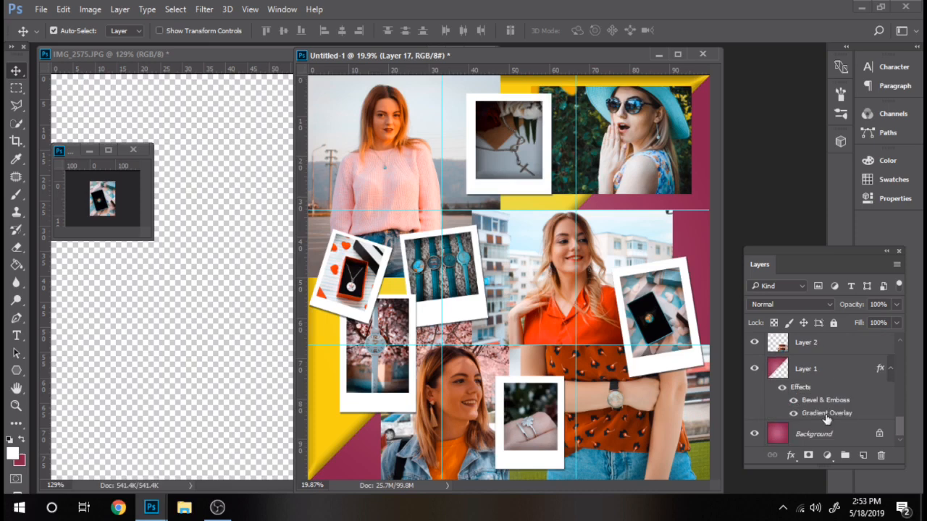
click(814, 435)
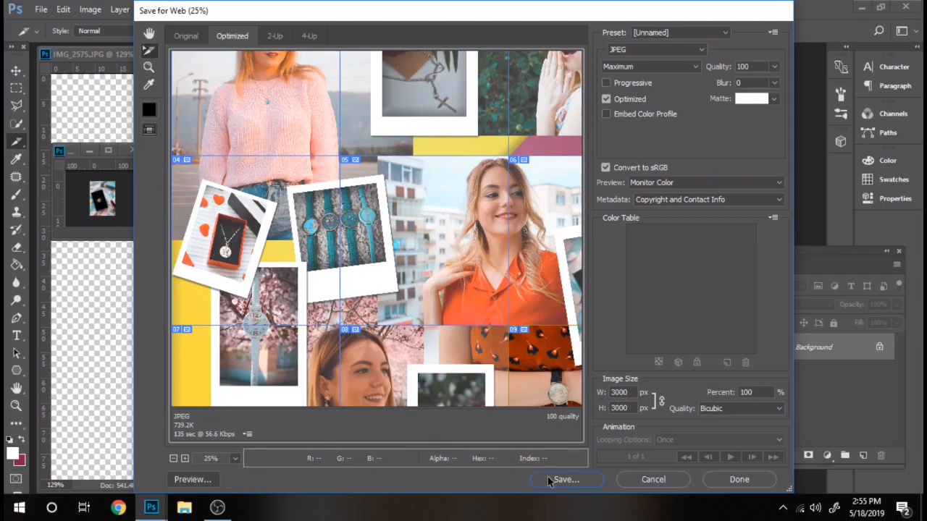
Save the nine JPEG Maximum slices into the instagram folder, replacing the existing files
click(565, 480)
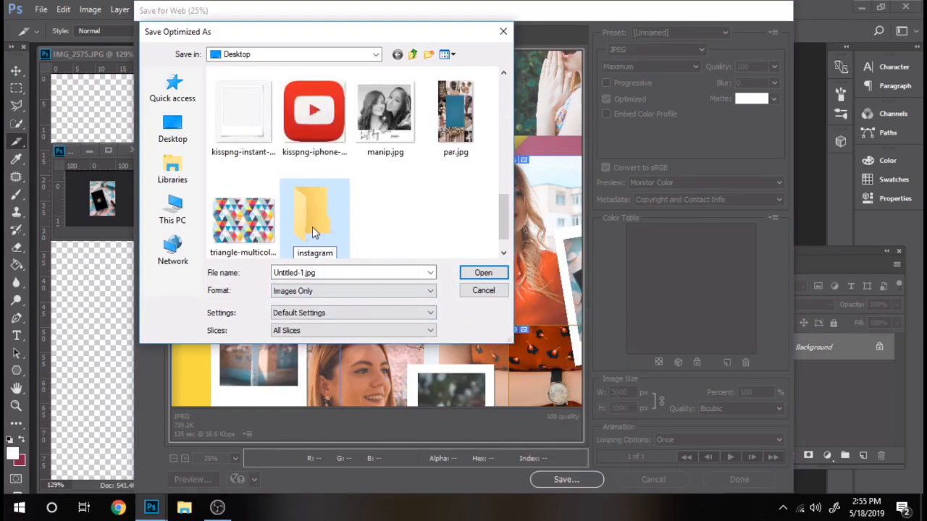
click(484, 272)
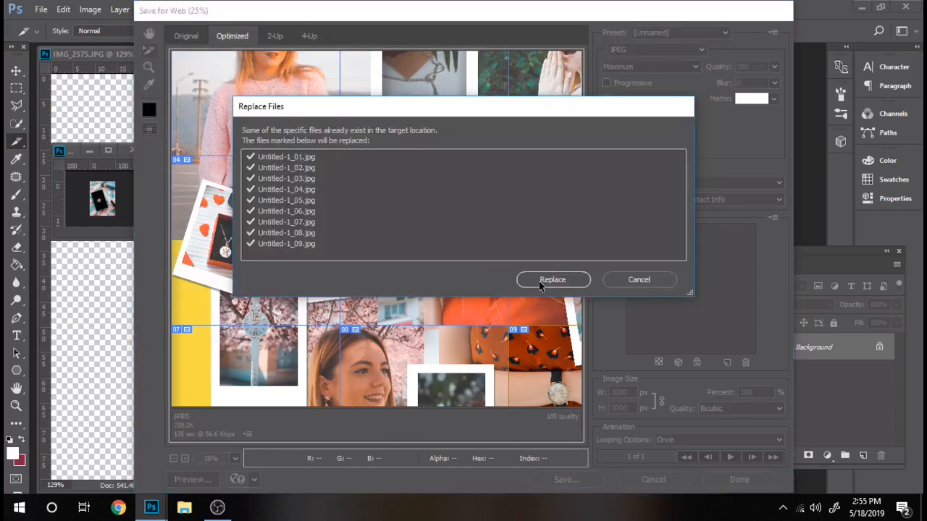
click(551, 279)
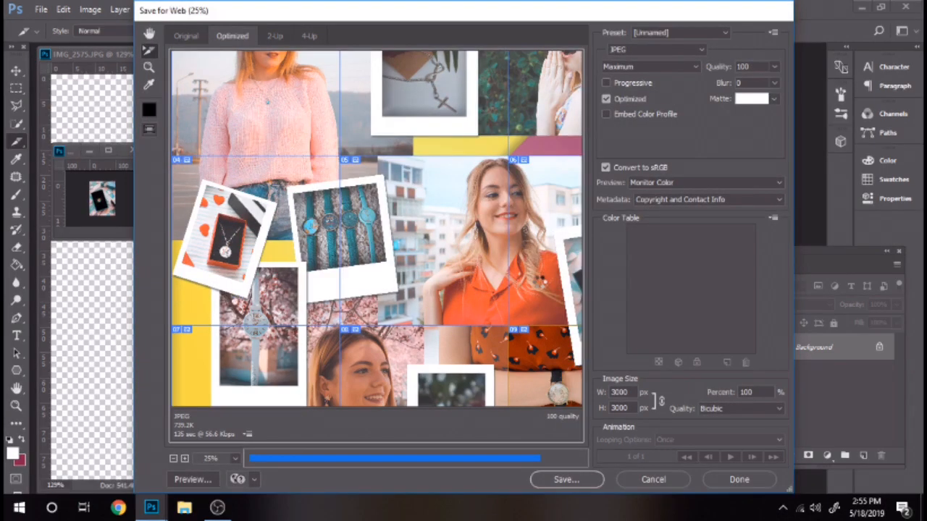